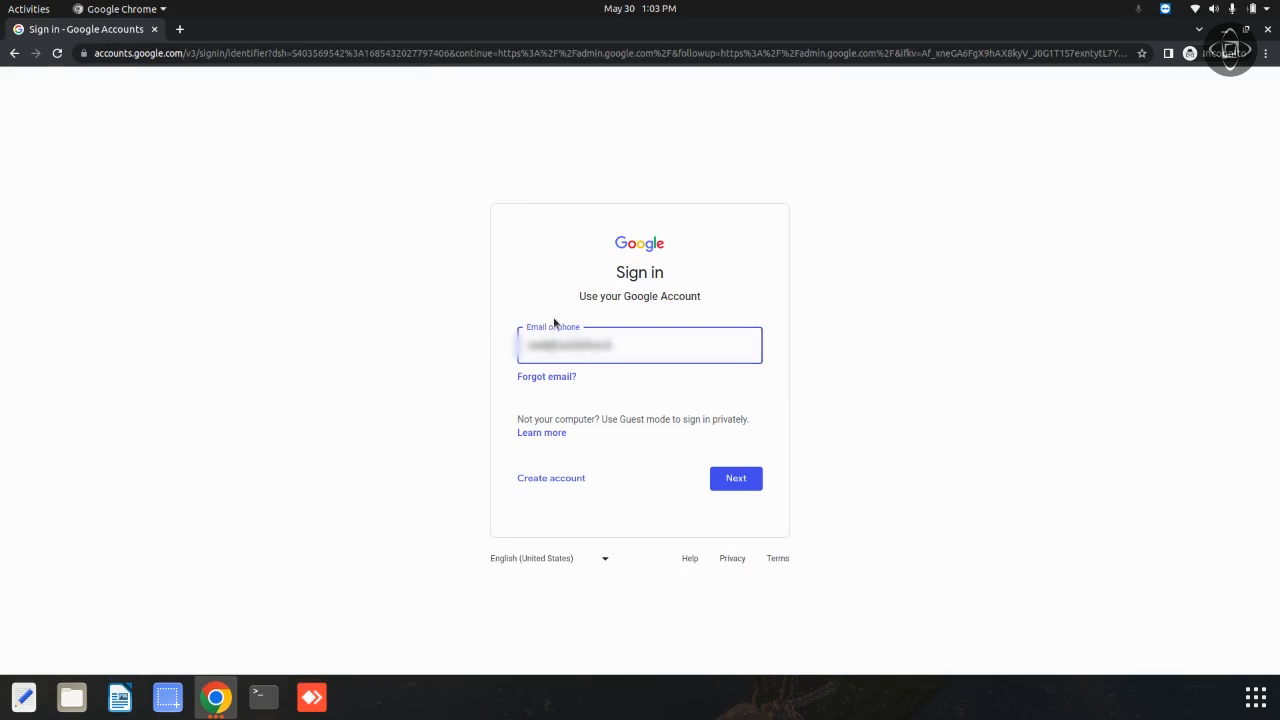
# Step: Submit the admin email and then the password to finish signing in to Google
pyautogui.click(736, 478)
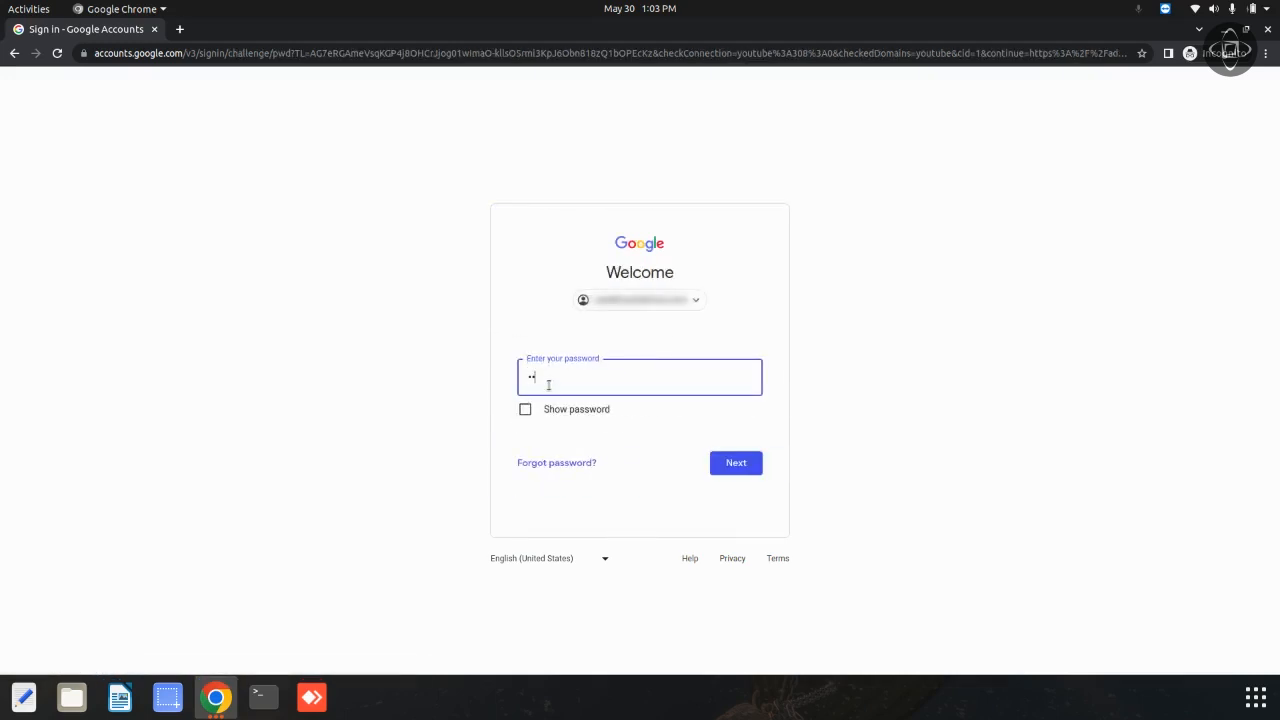
pyautogui.click(736, 462)
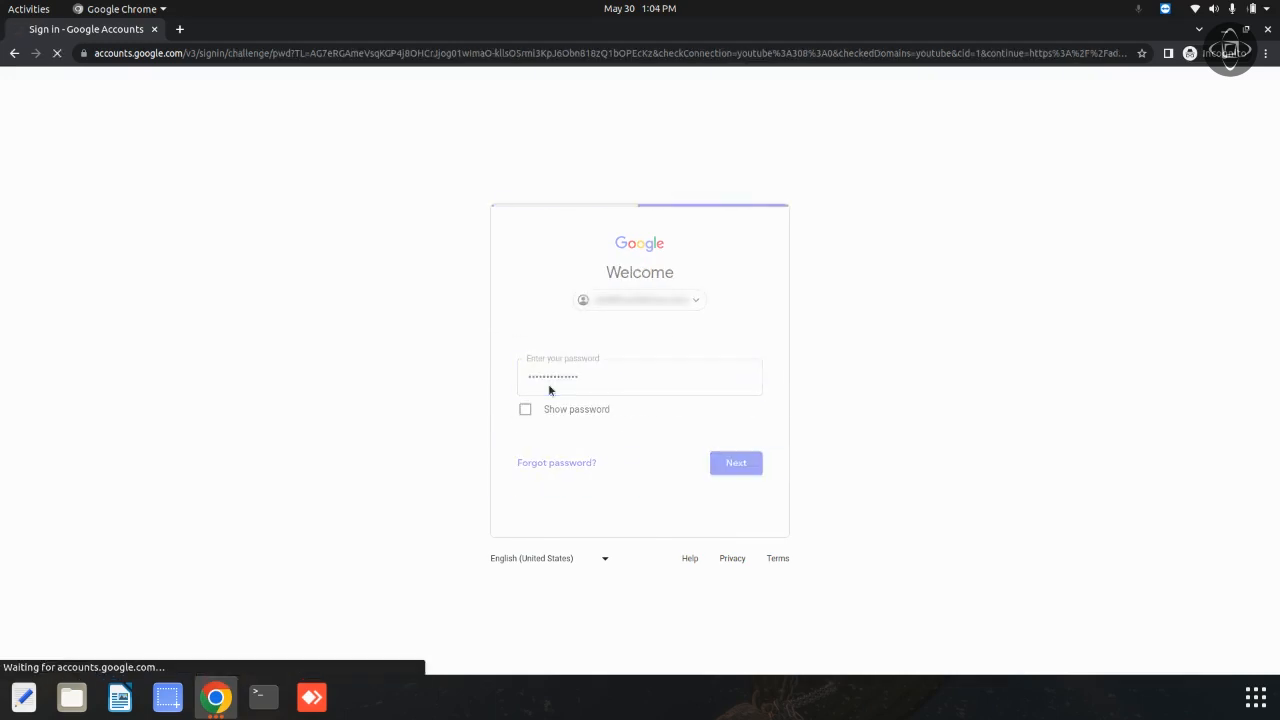
pyautogui.click(736, 462)
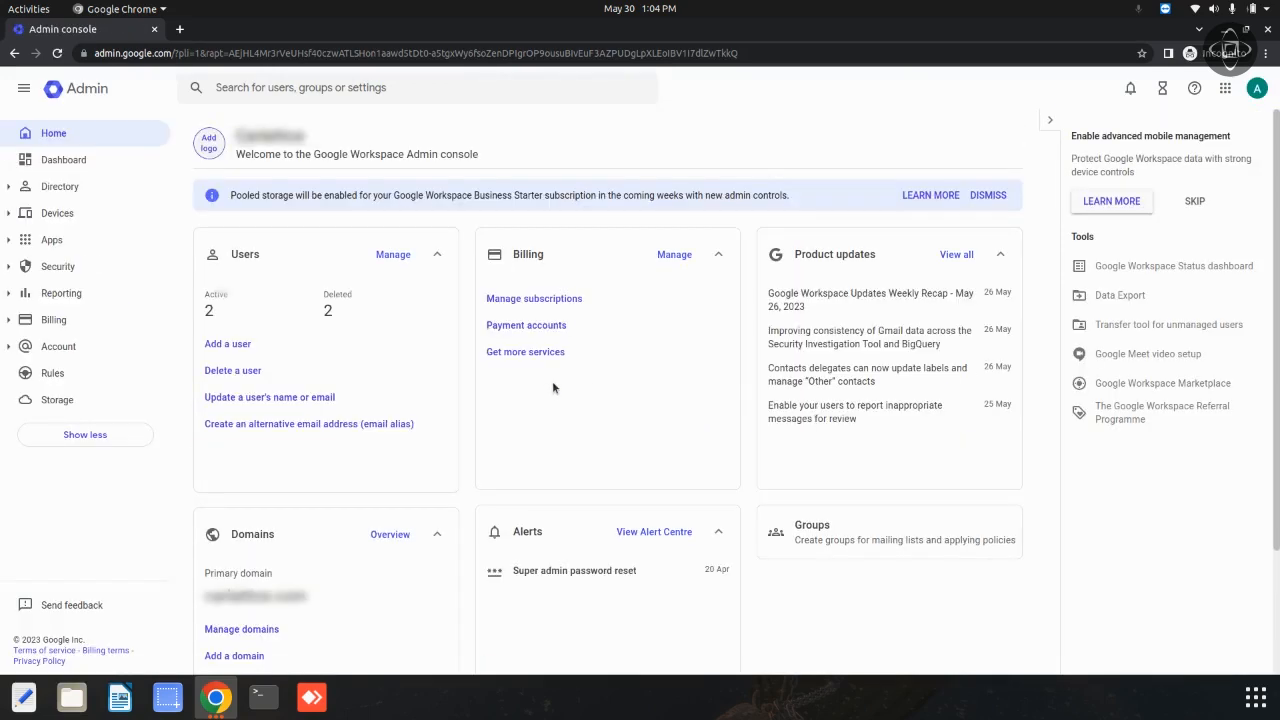
# Step: Expand Directory in the sidebar and show the Users list with both accounts
pyautogui.click(60, 186)
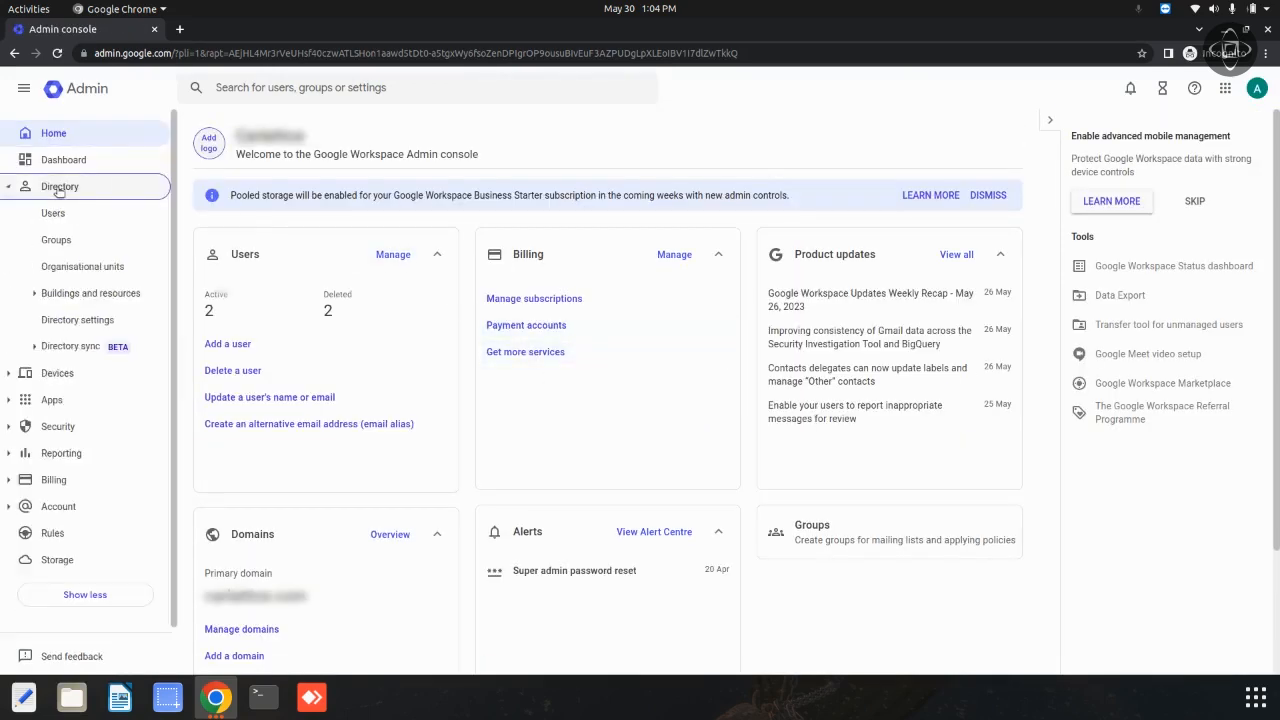
pyautogui.click(52, 212)
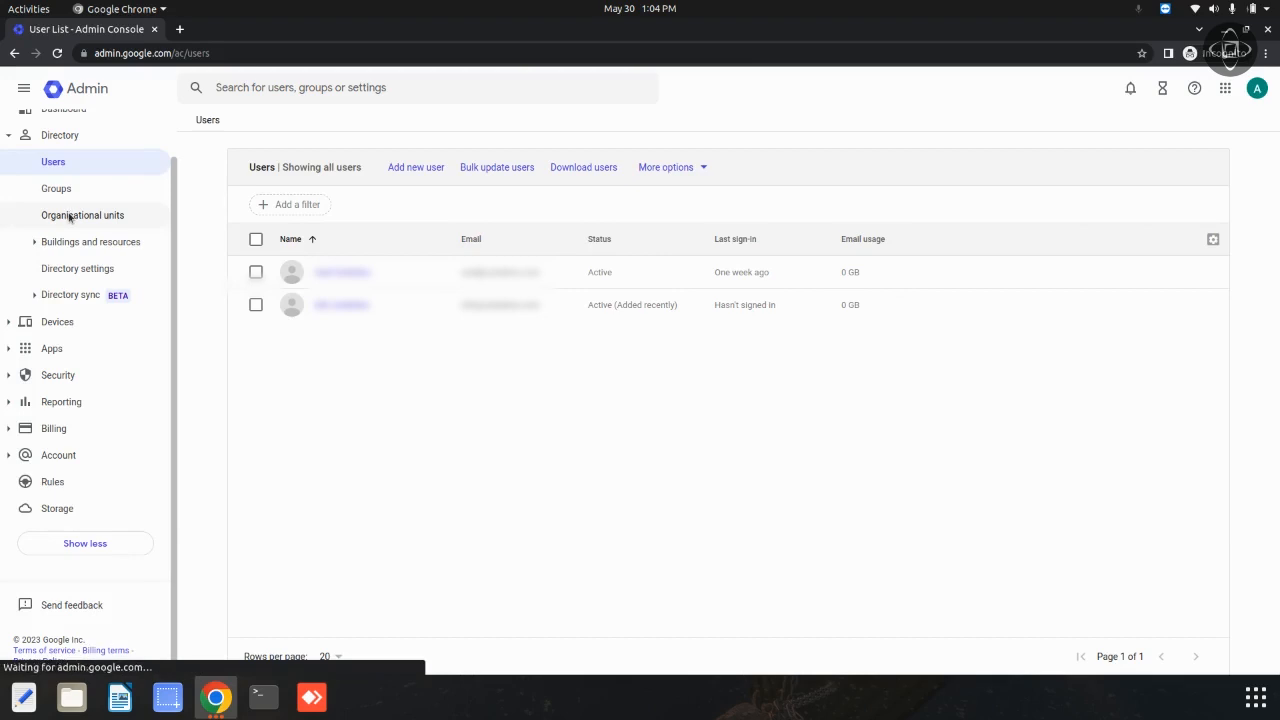
pyautogui.moveTo(82, 216)
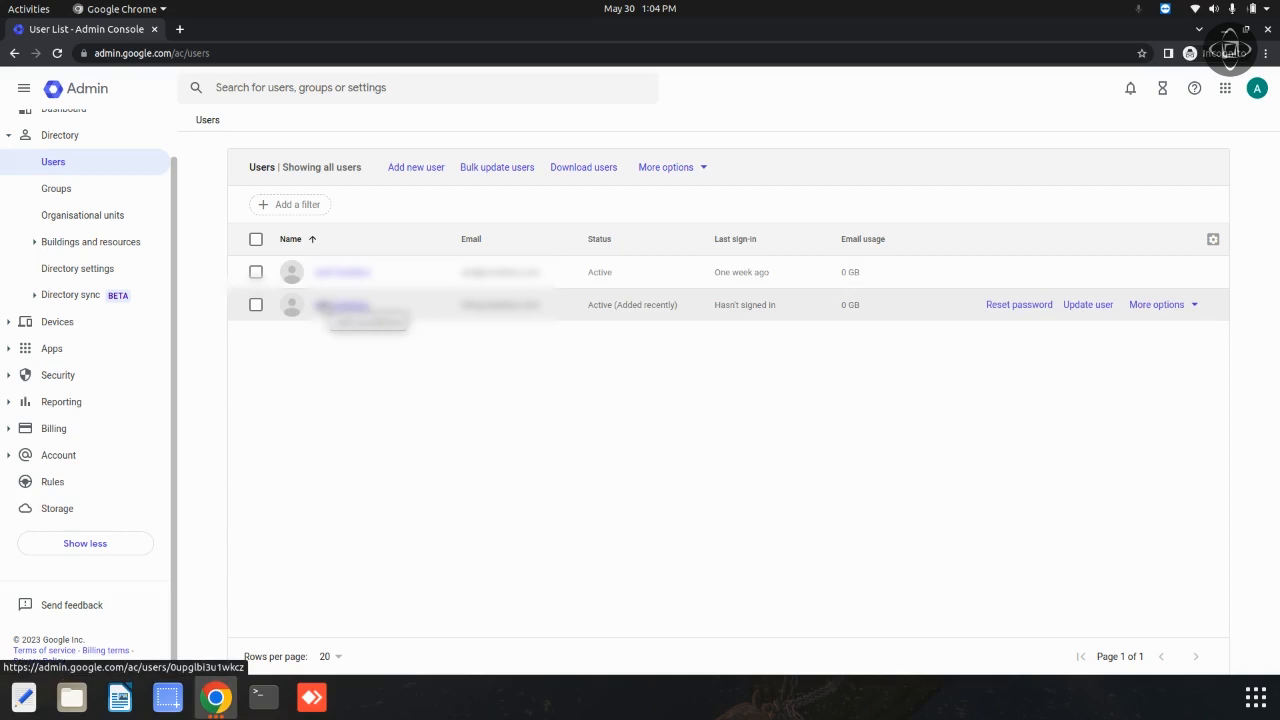
# Step: Open the second user's account details and begin the Delete user flow
pyautogui.click(342, 304)
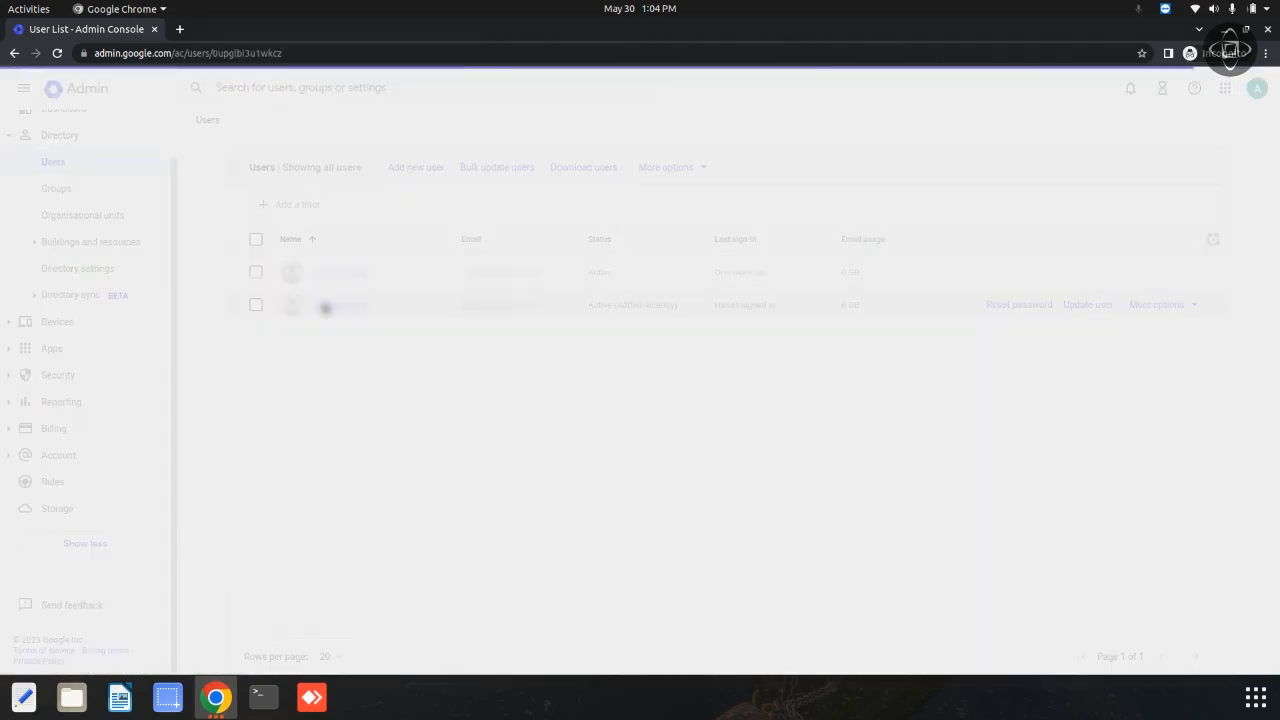
pyautogui.click(340, 304)
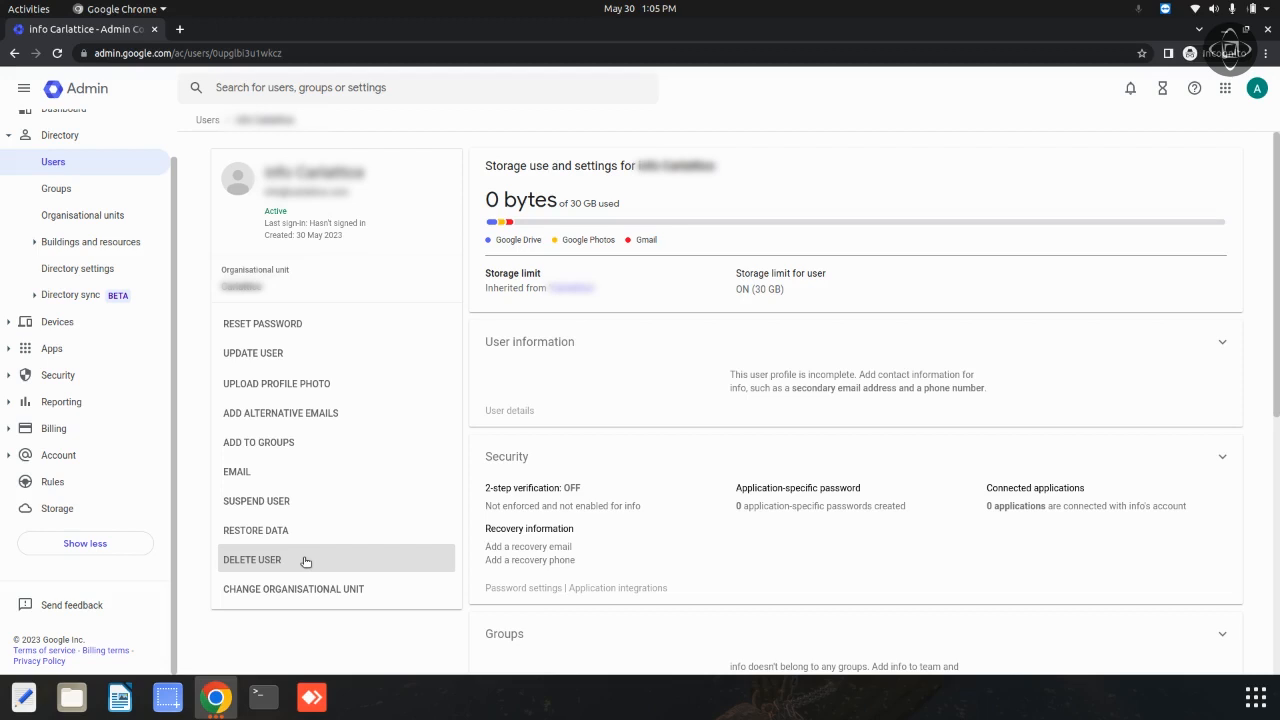
pyautogui.click(252, 560)
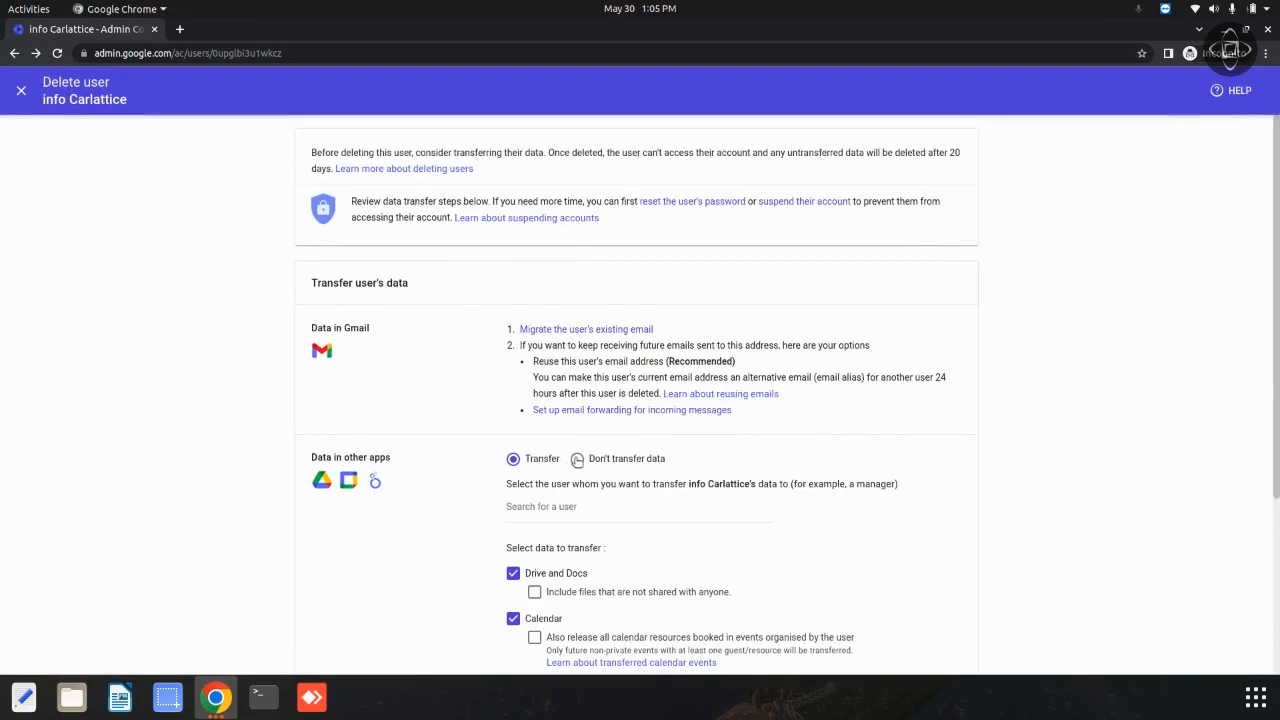
# Step: Choose Don't transfer data for the user's deletion, showing the deletion warning
pyautogui.scroll(-3)
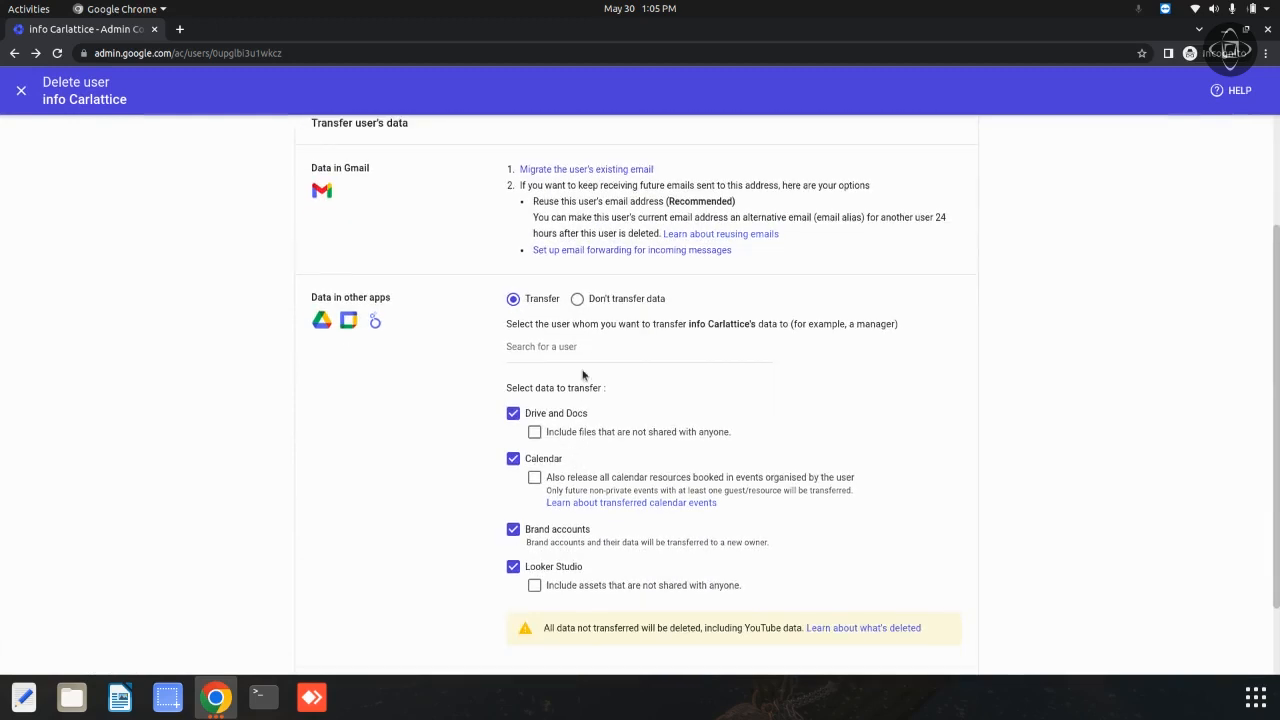
pyautogui.moveTo(548, 318)
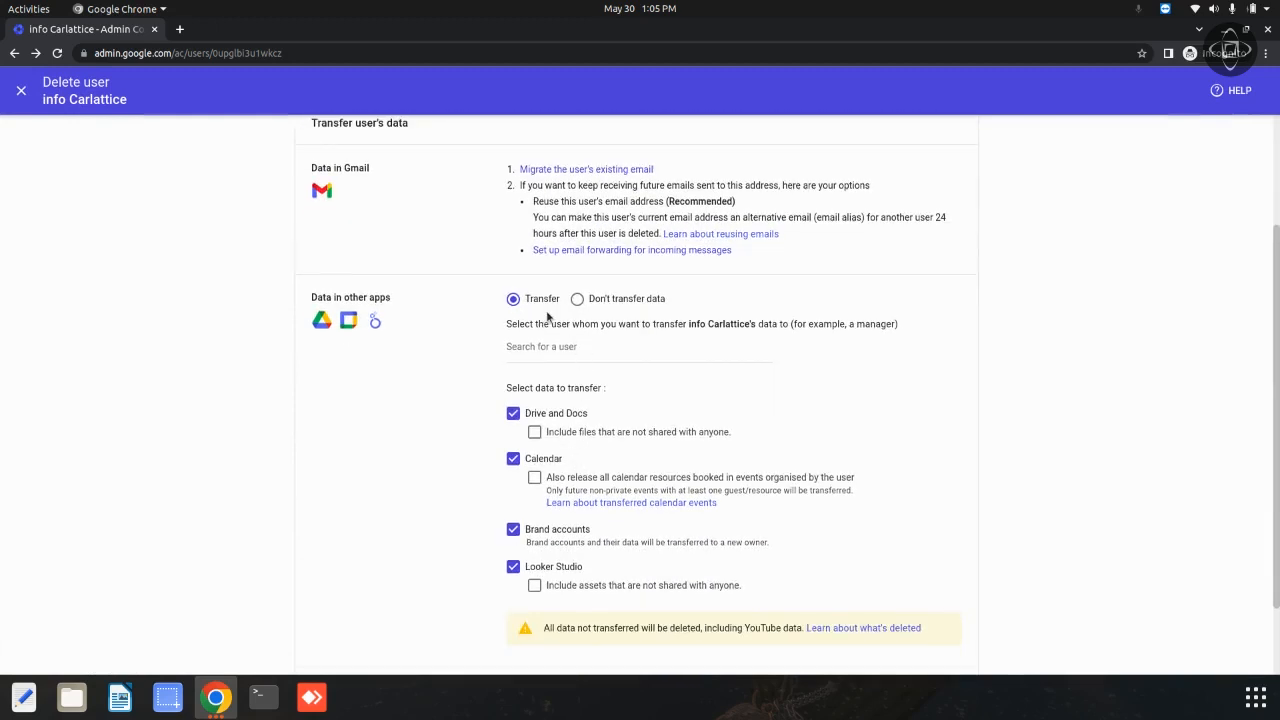
pyautogui.moveTo(644, 328)
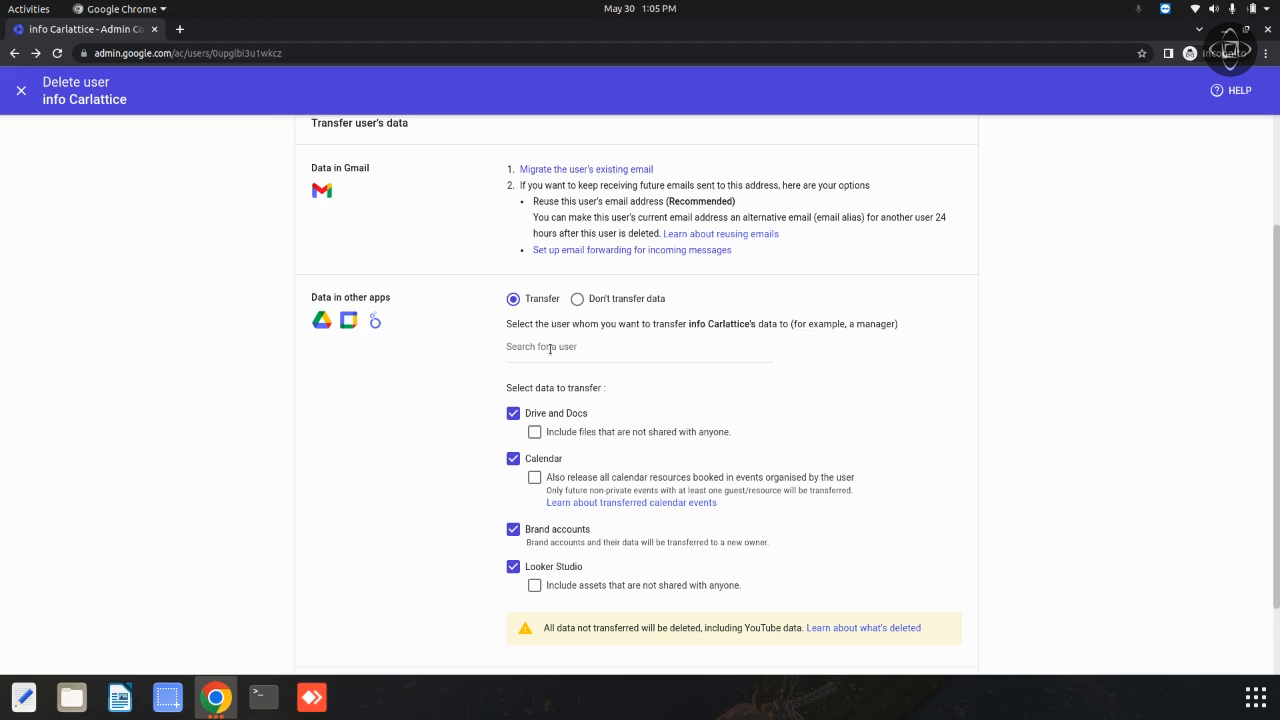
pyautogui.click(640, 348)
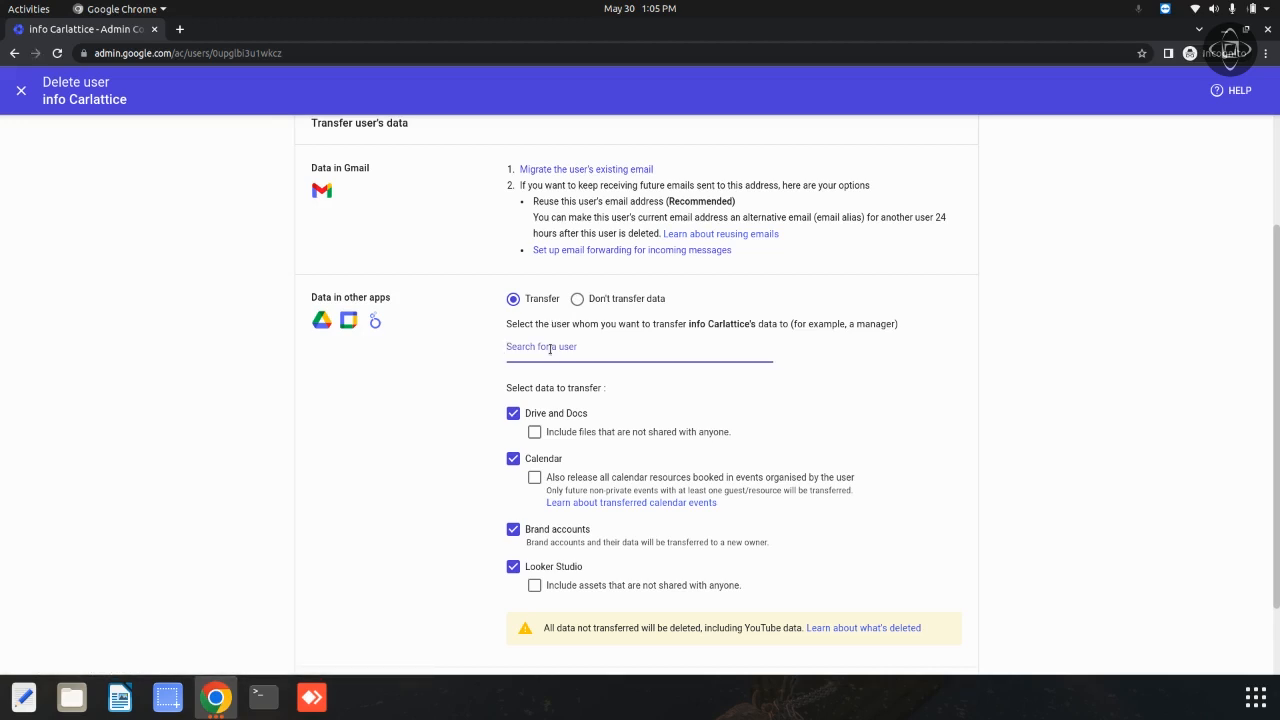
pyautogui.click(540, 348)
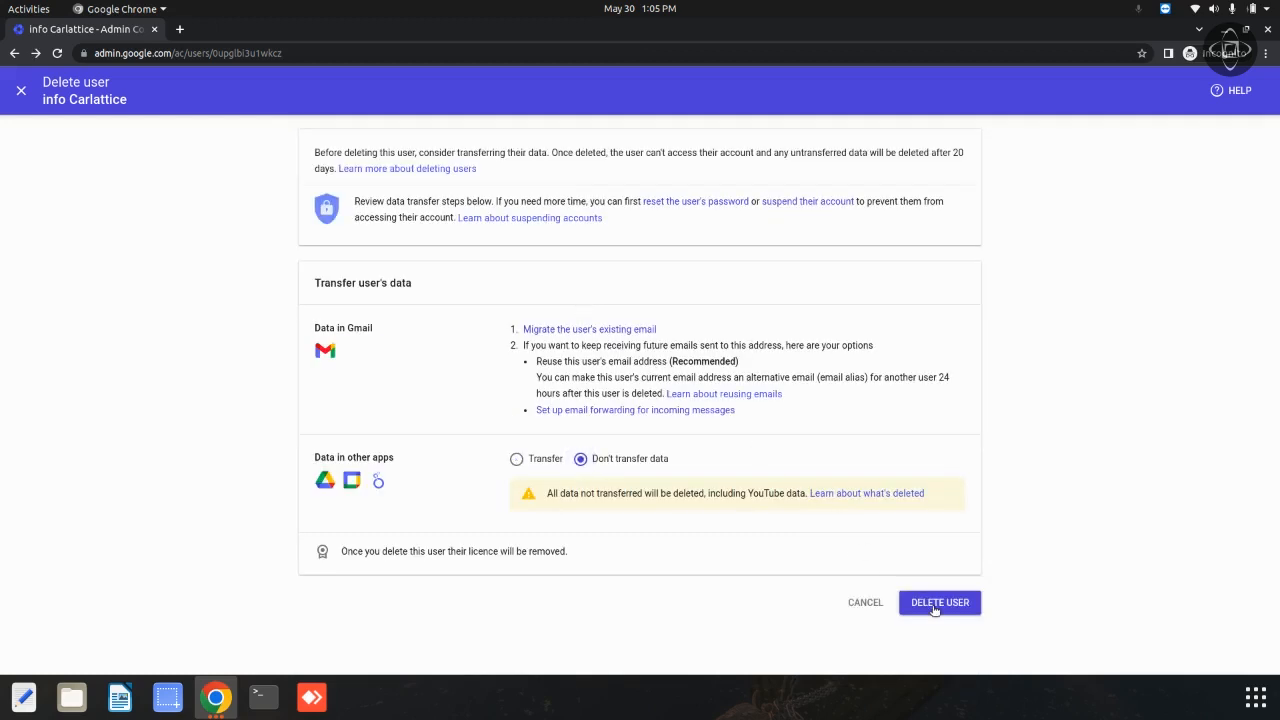
# Step: Confirm Delete user and reload the page so the Users list shows one account
pyautogui.click(940, 602)
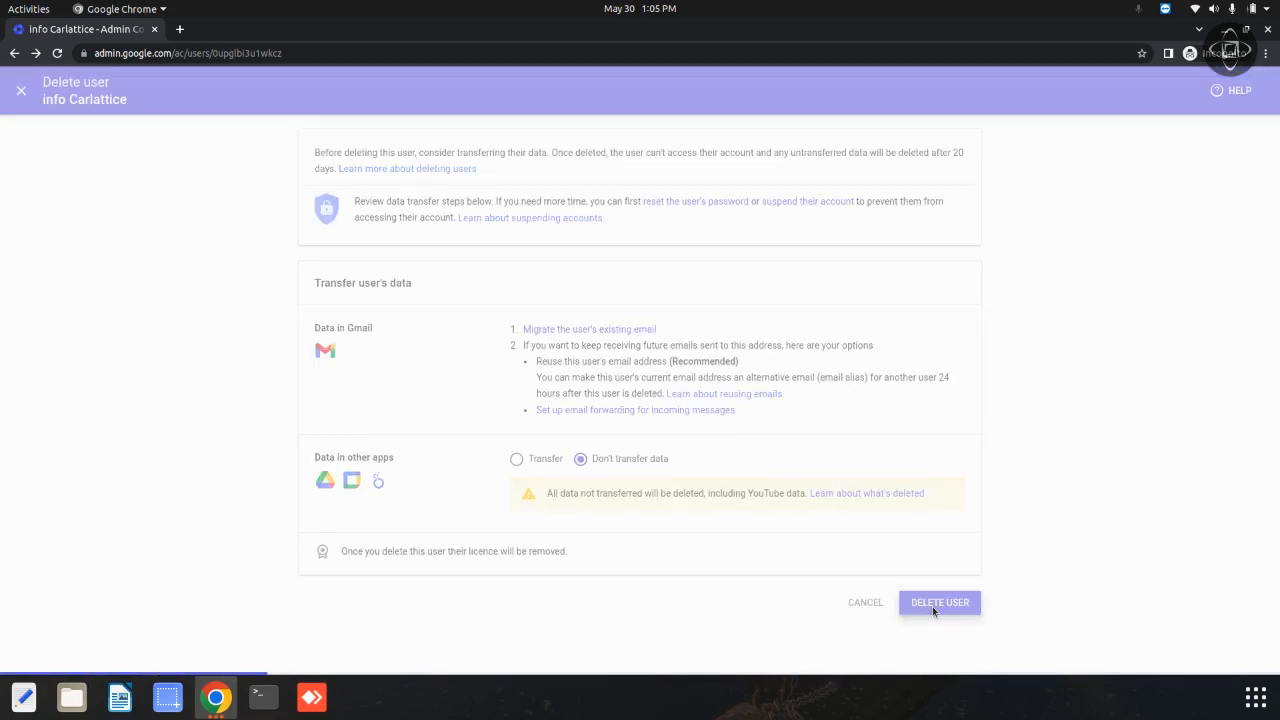
pyautogui.click(940, 602)
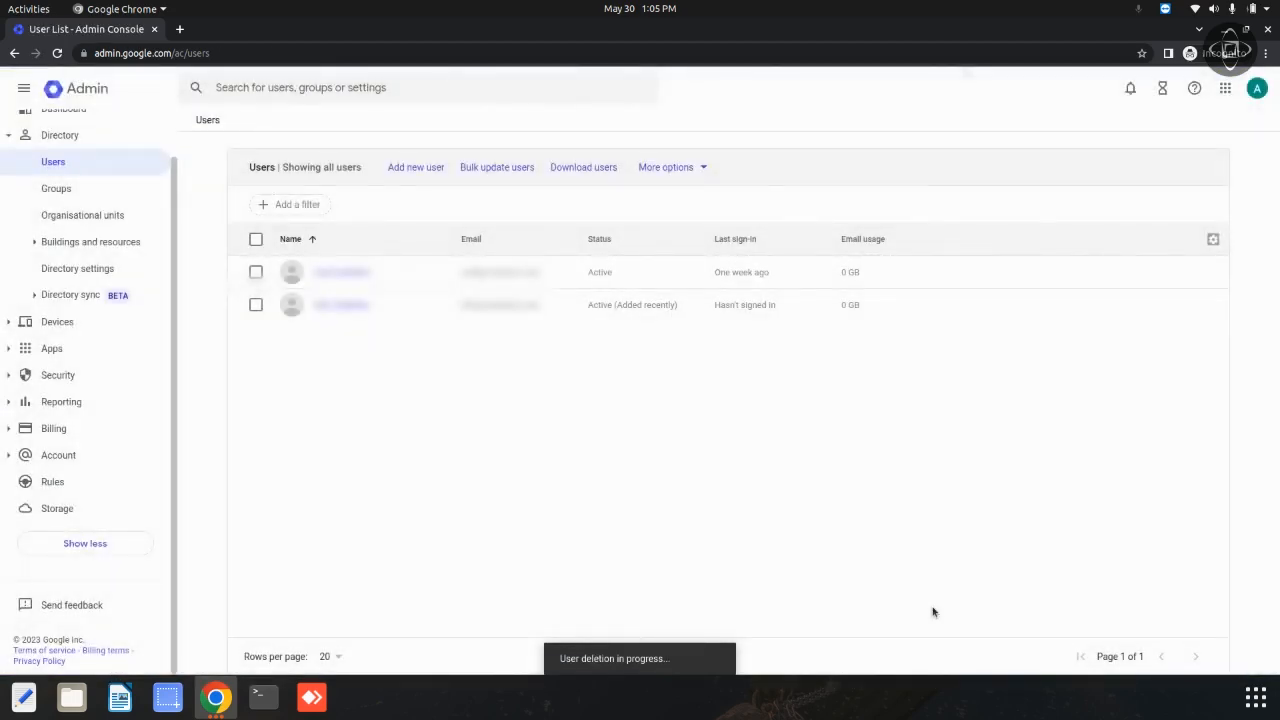
pyautogui.moveTo(688, 660)
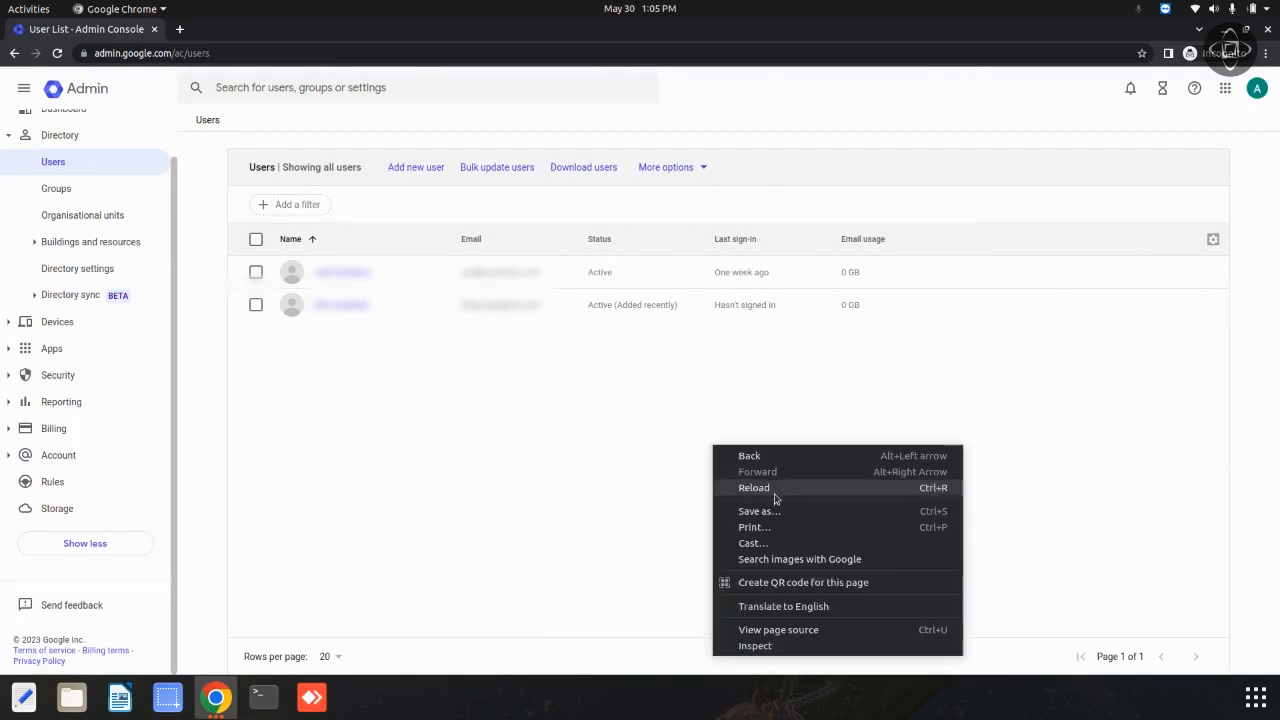
pyautogui.click(752, 488)
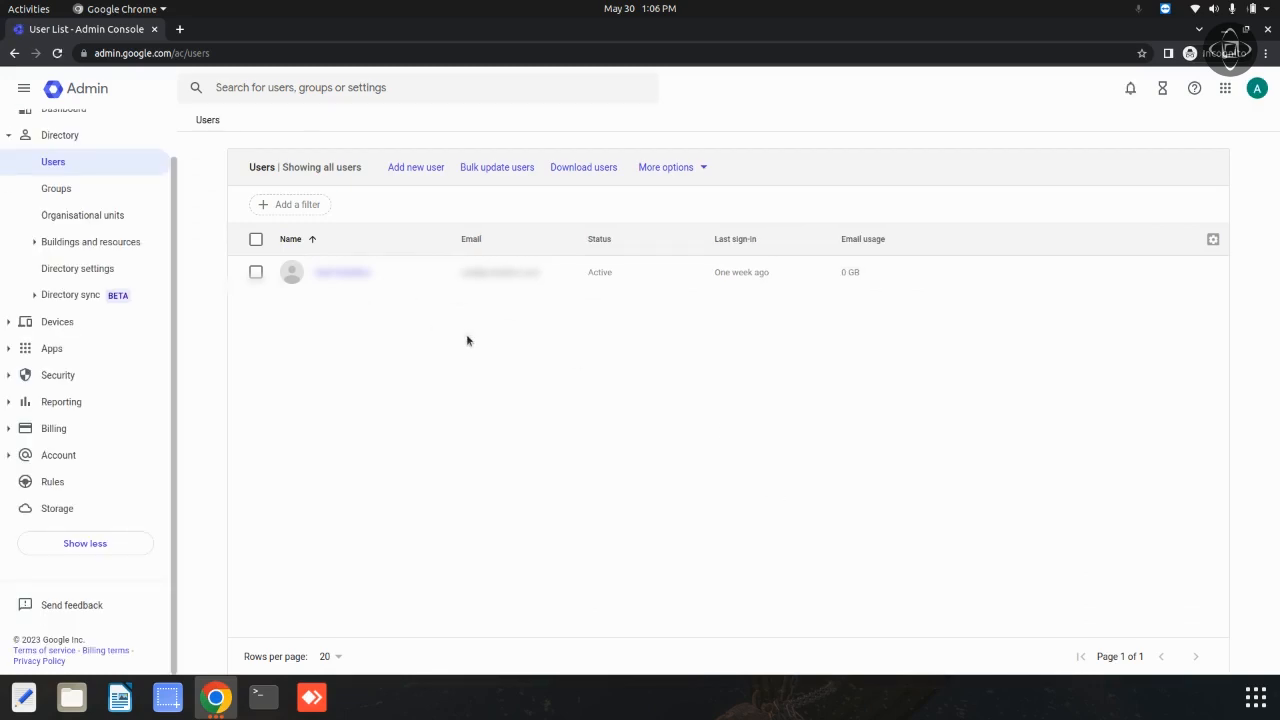
pyautogui.moveTo(472, 348)
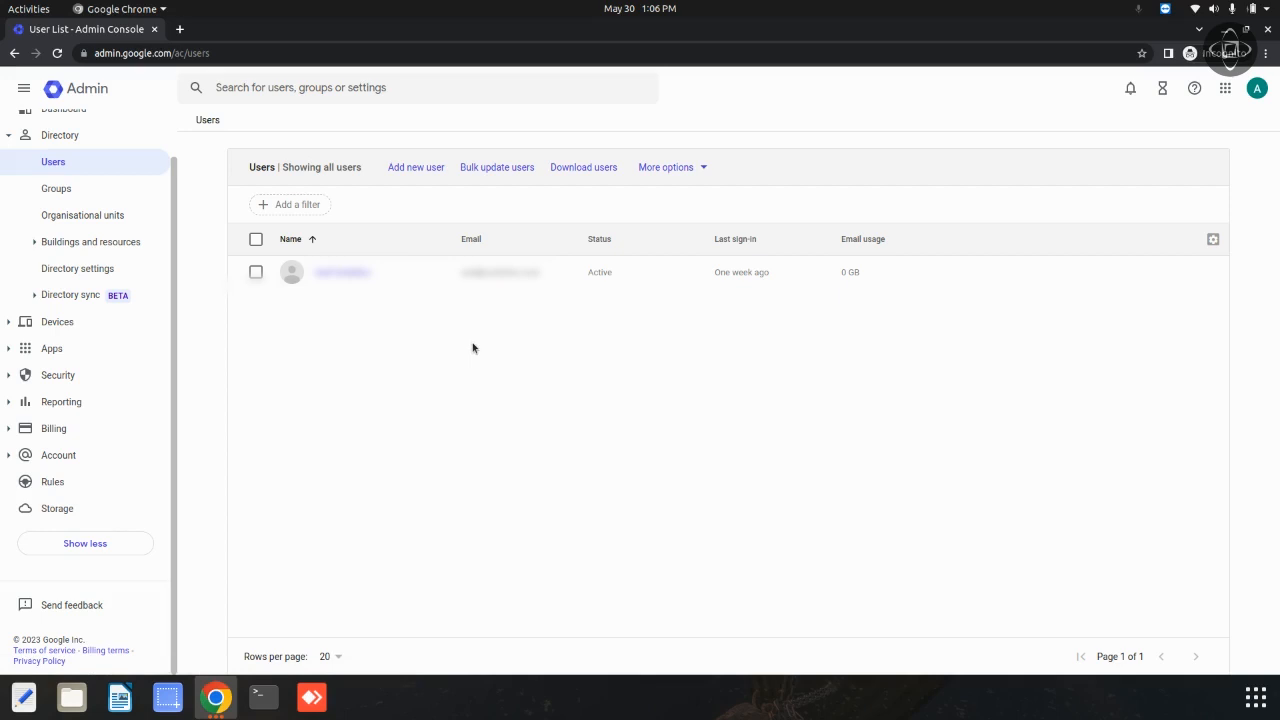
pyautogui.moveTo(408, 436)
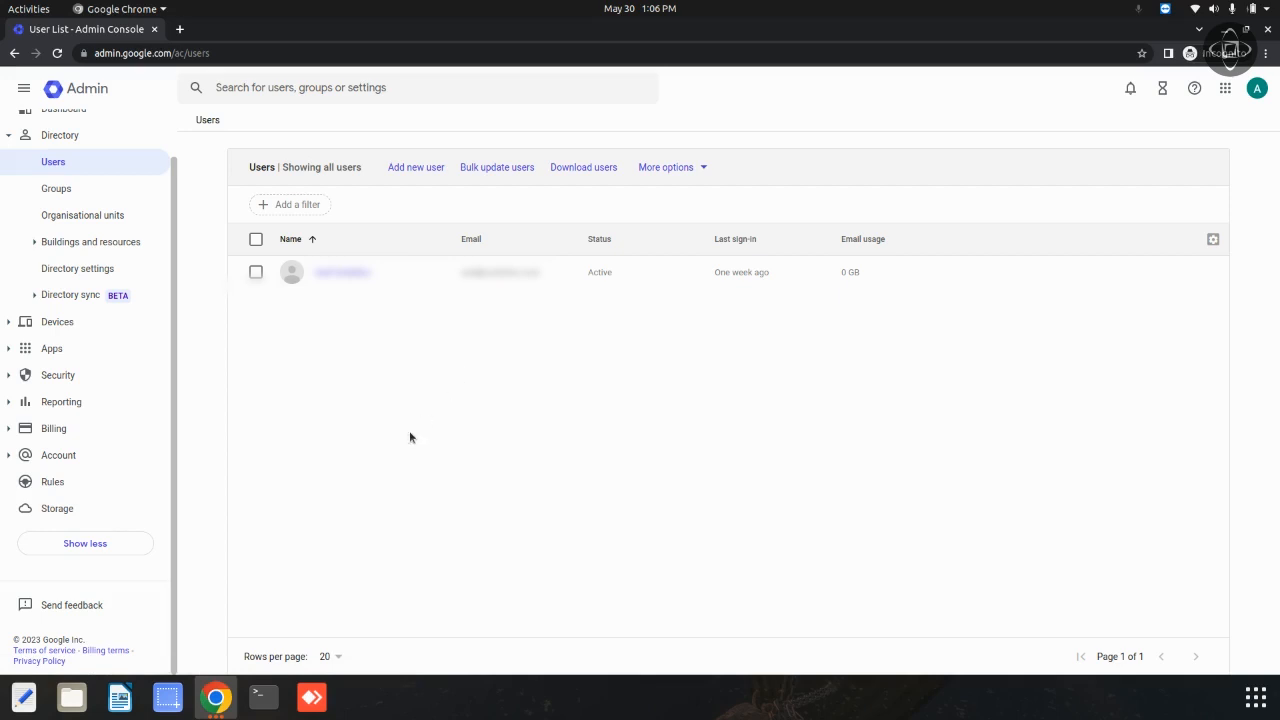